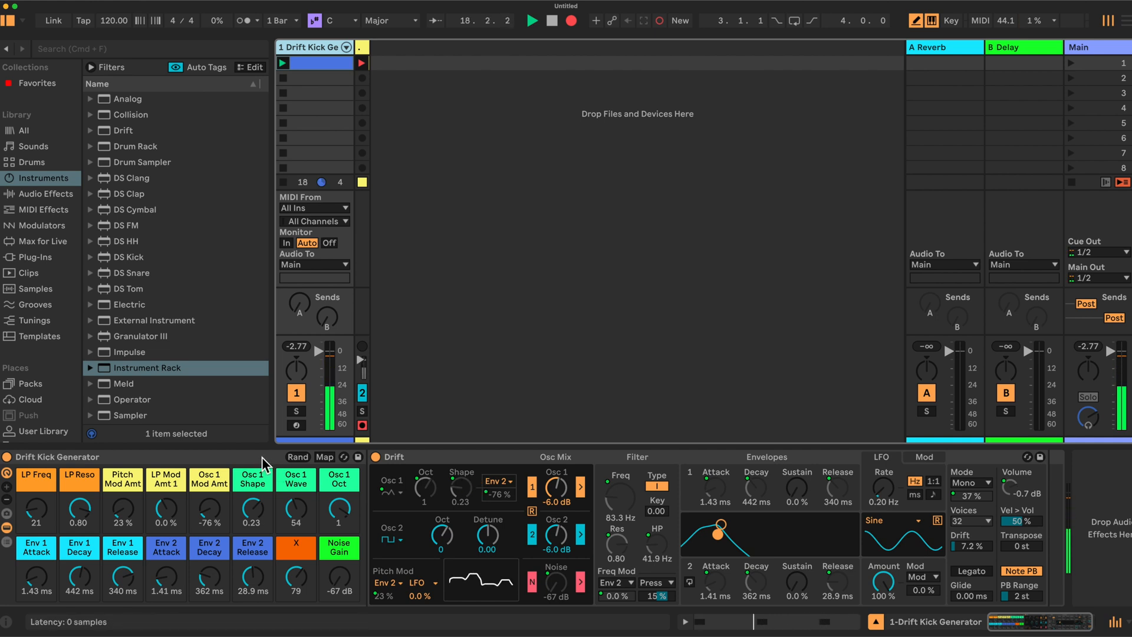
Hit Rand five times while the loop plays, auditioning a new randomized kick tone each time.
{"action": "left_click", "coordinate": [298, 456]}
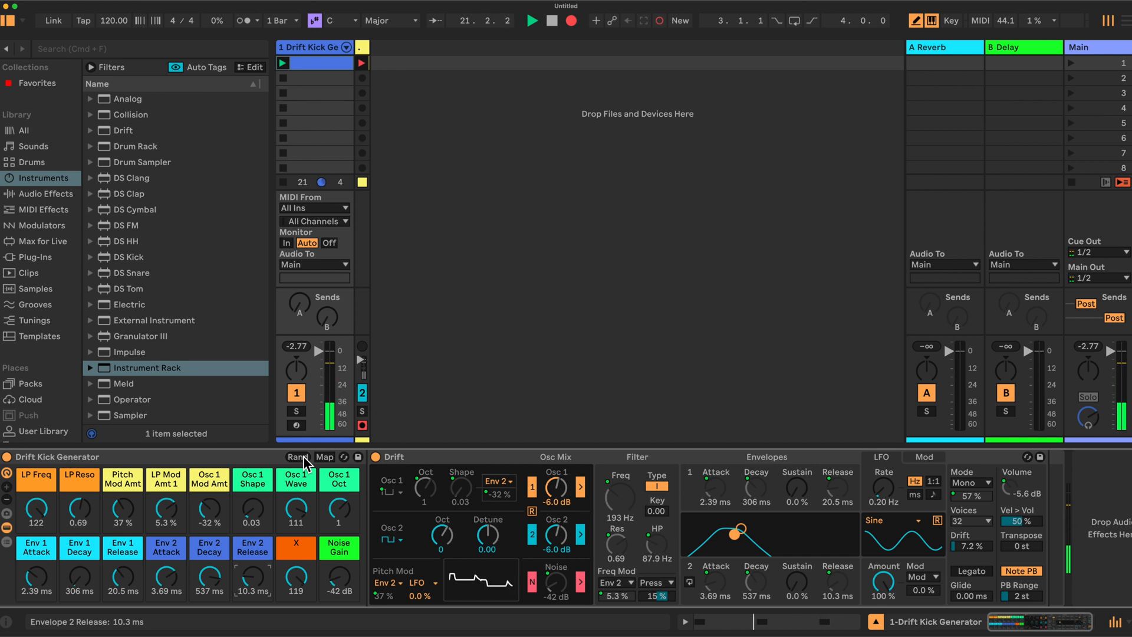
{"action": "left_click", "coordinate": [297, 457]}
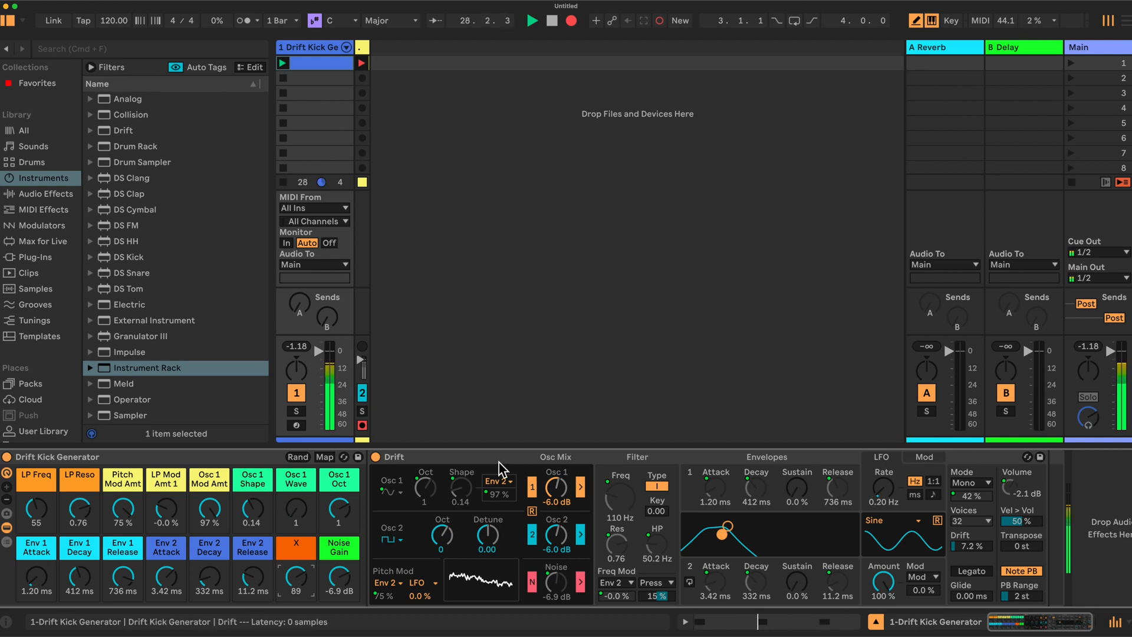
{"action": "left_click", "coordinate": [297, 456]}
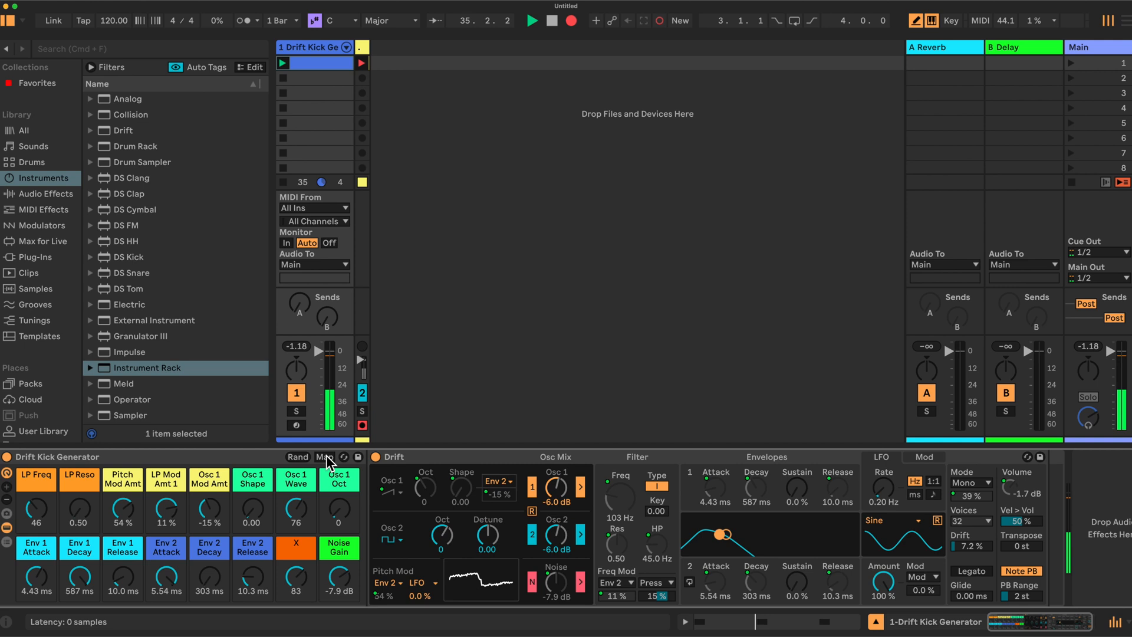
{"action": "left_click", "coordinate": [325, 457]}
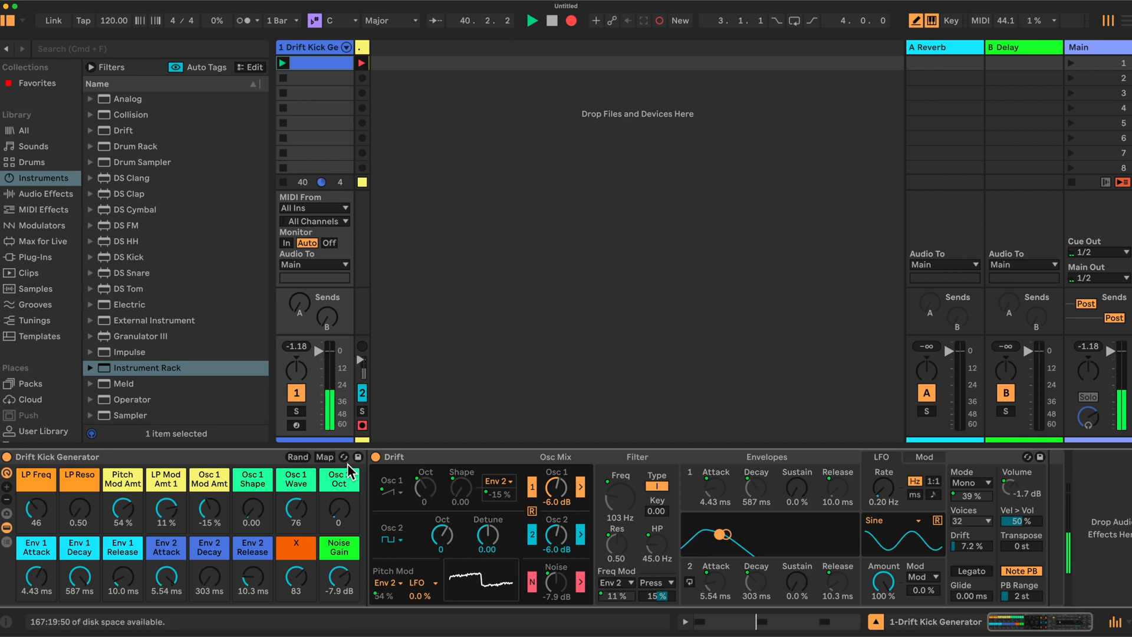
{"action": "left_click", "coordinate": [324, 456]}
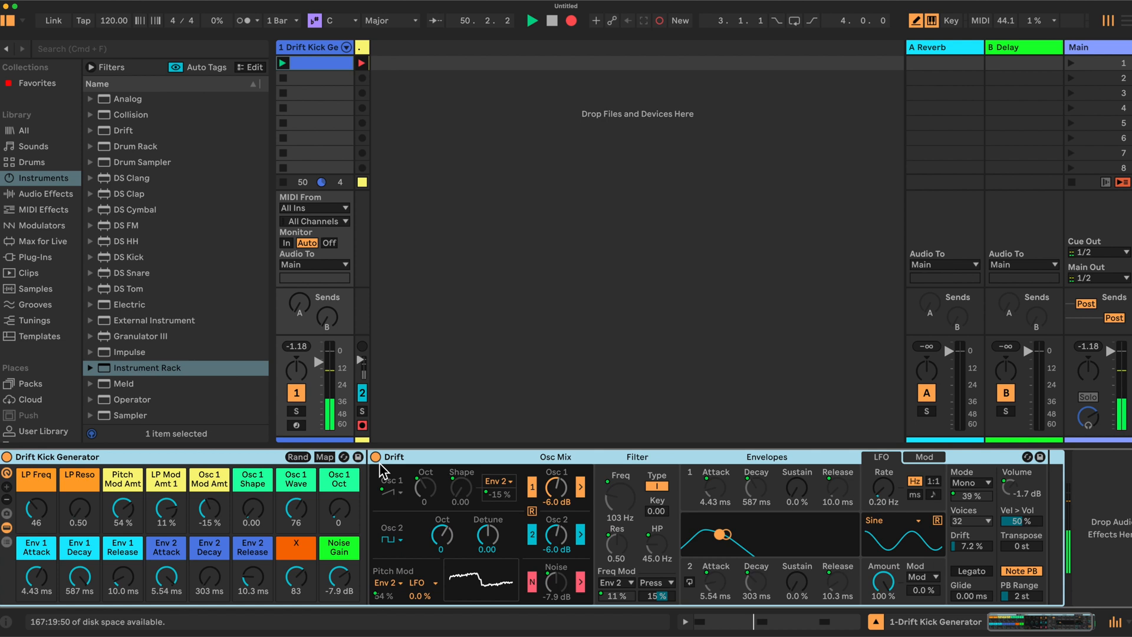
{"action": "mouse_move", "coordinate": [484, 466]}
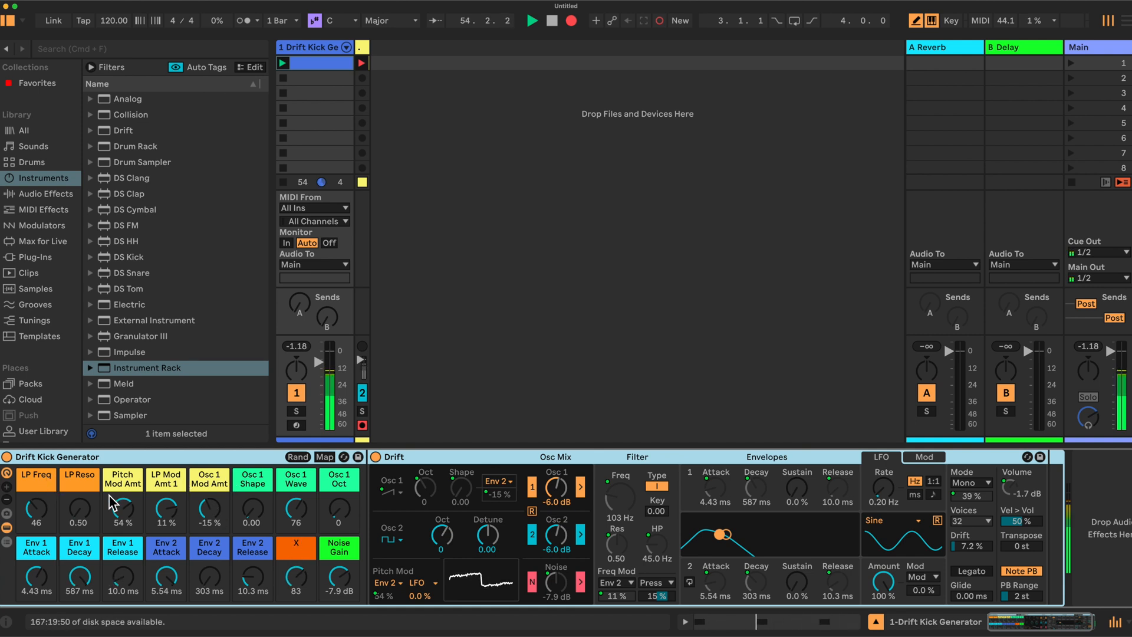
{"action": "left_click", "coordinate": [324, 456]}
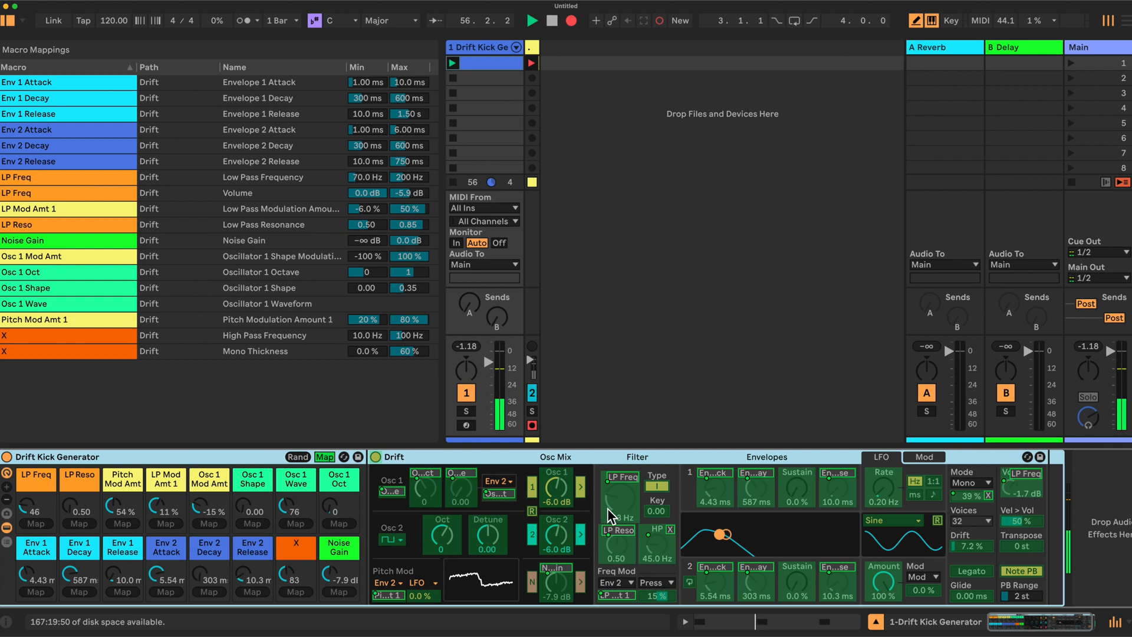
{"action": "mouse_move", "coordinate": [339, 215]}
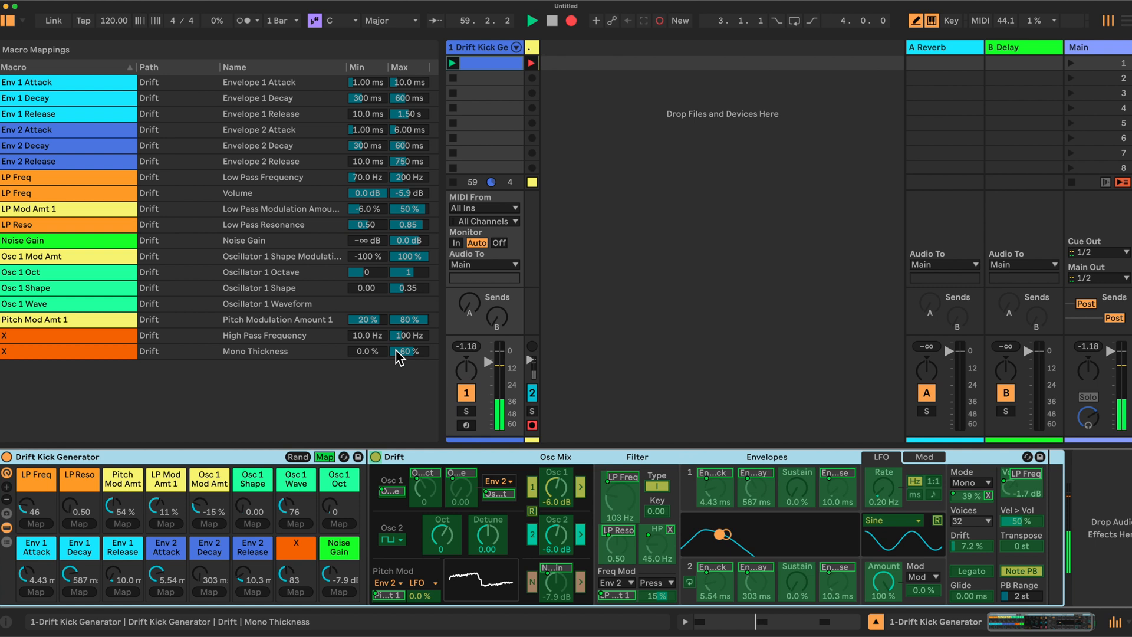
{"action": "left_click", "coordinate": [325, 456]}
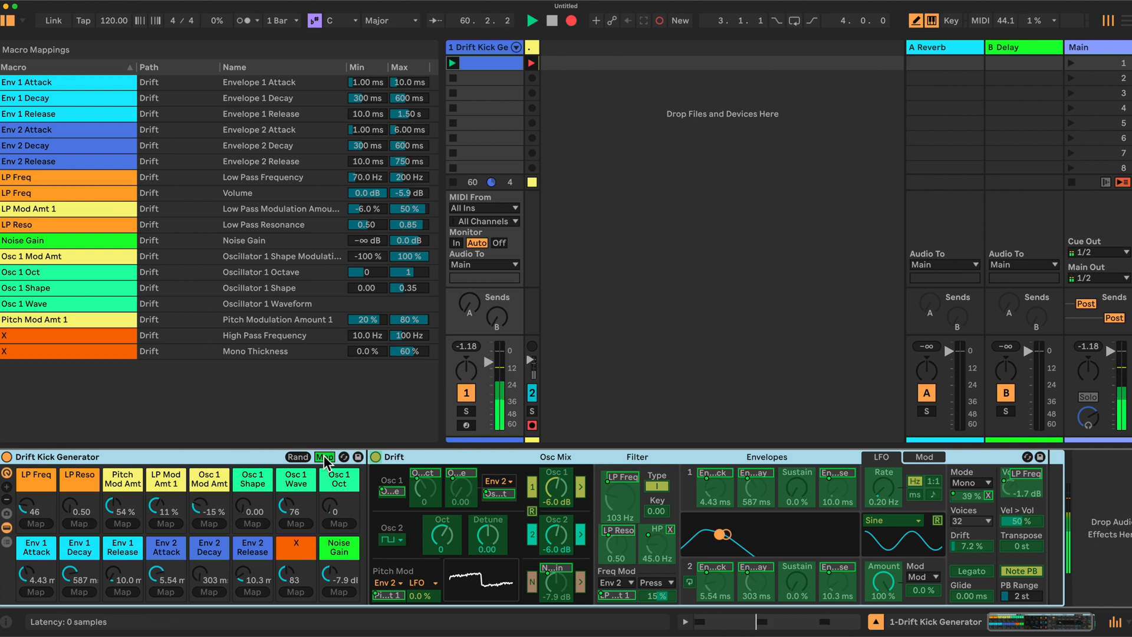
{"action": "left_click", "coordinate": [324, 457]}
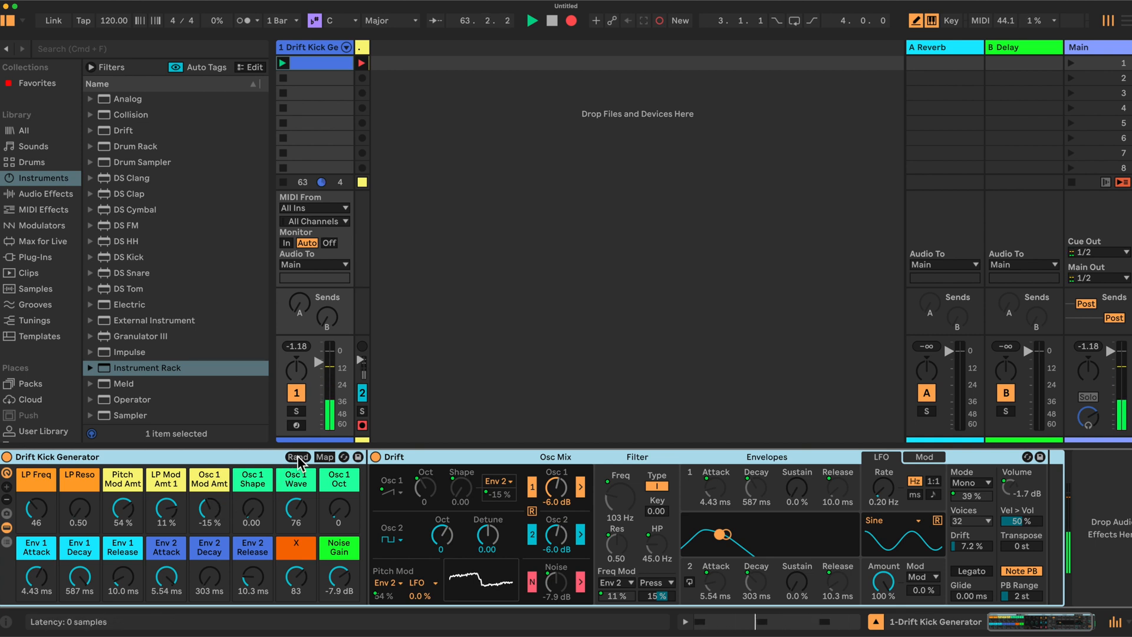
Randomize the macros twice more and keep the result as the 'Pulse 1 Kick' Drift preset.
{"action": "left_click", "coordinate": [297, 456]}
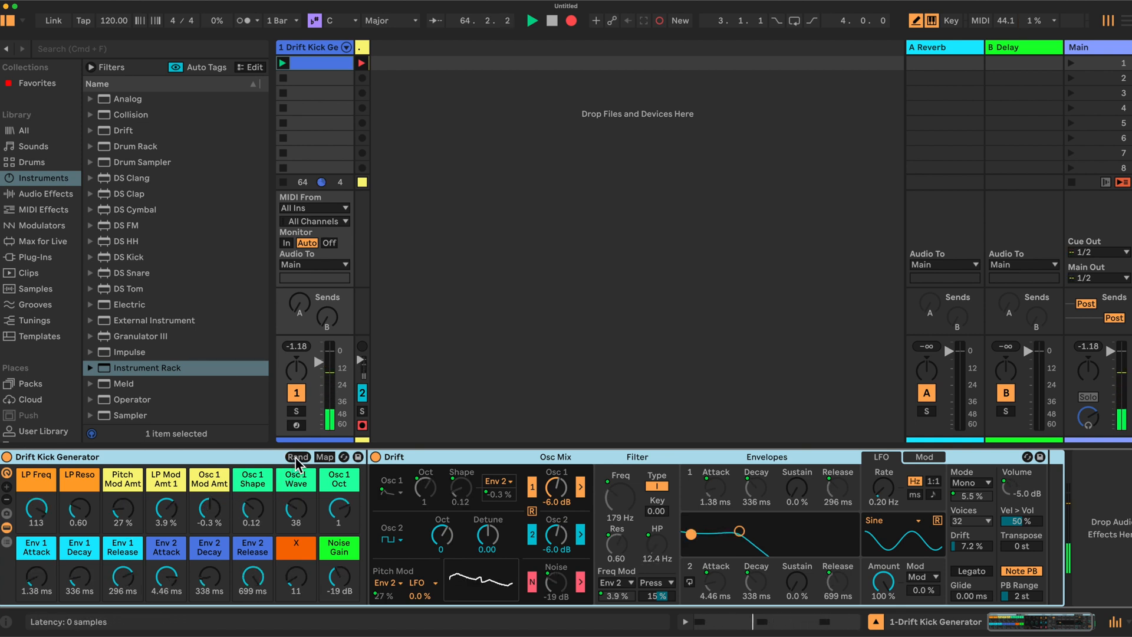
{"action": "left_click", "coordinate": [297, 456]}
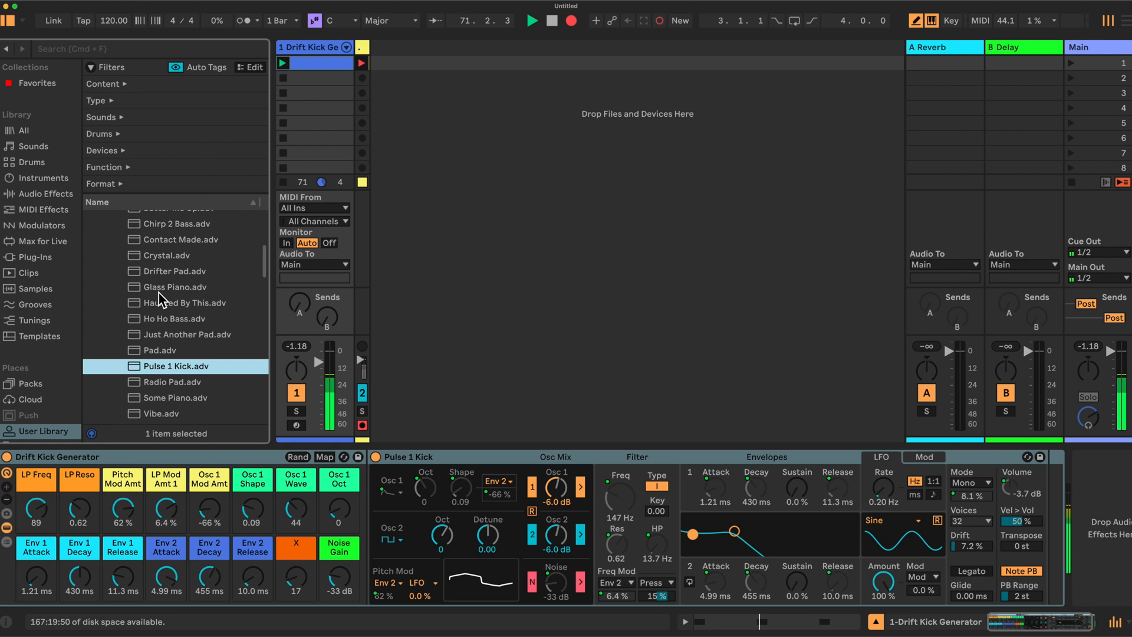
{"action": "scroll", "scroll_direction": "up", "scroll_amount": 3}
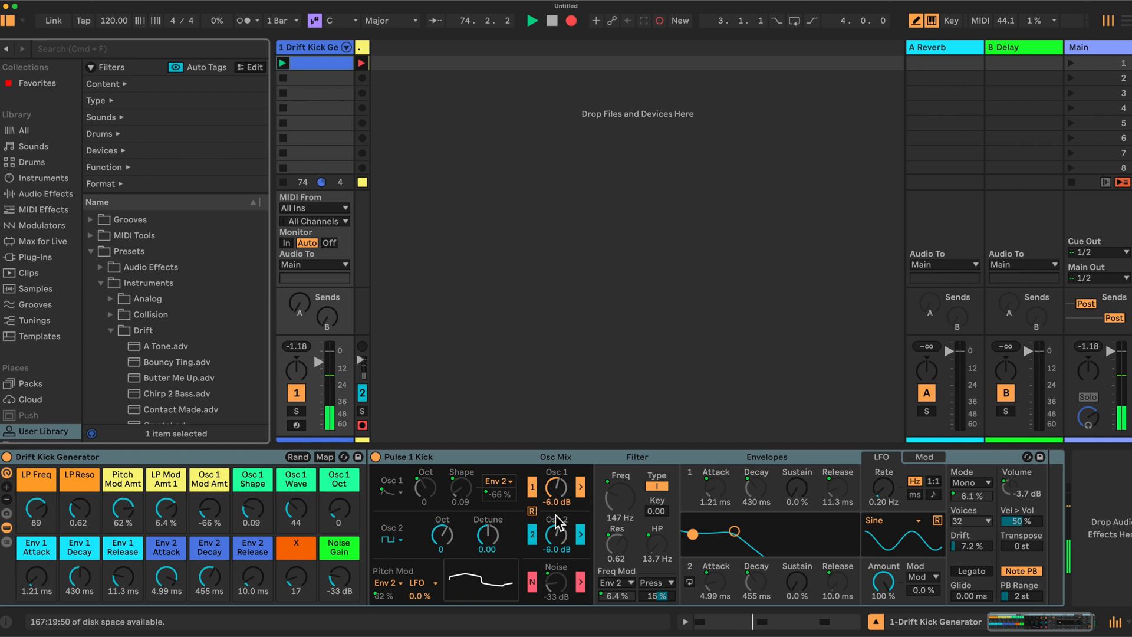
{"action": "mouse_move", "coordinate": [186, 510]}
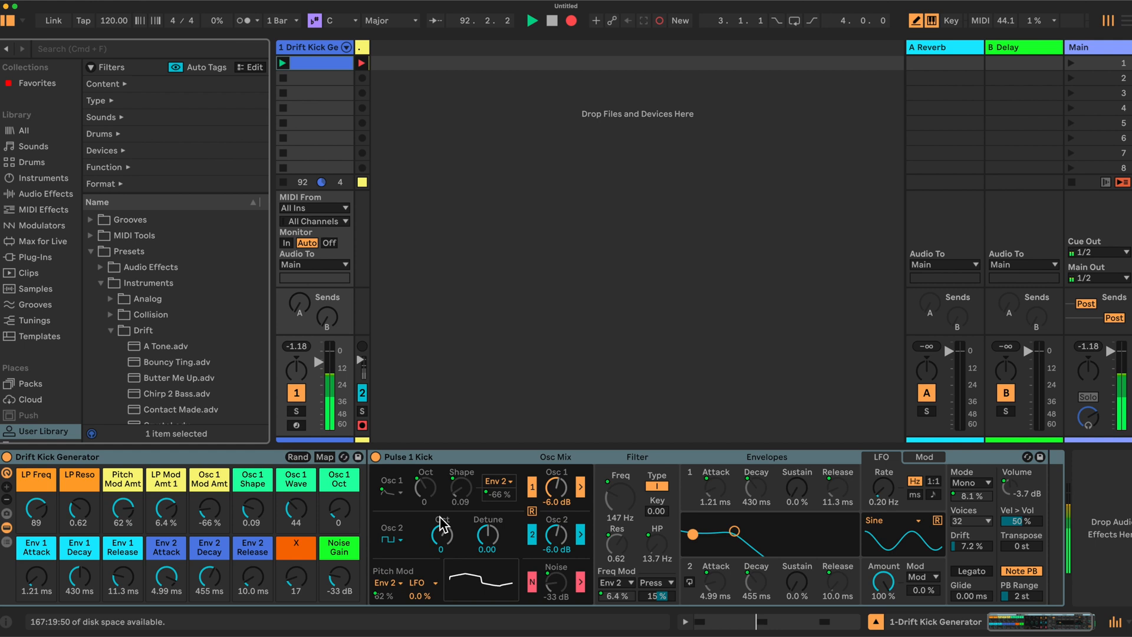
Delete the existing kick rack and load a default Drift instrument from the browser onto the track.
{"action": "left_click", "coordinate": [43, 178]}
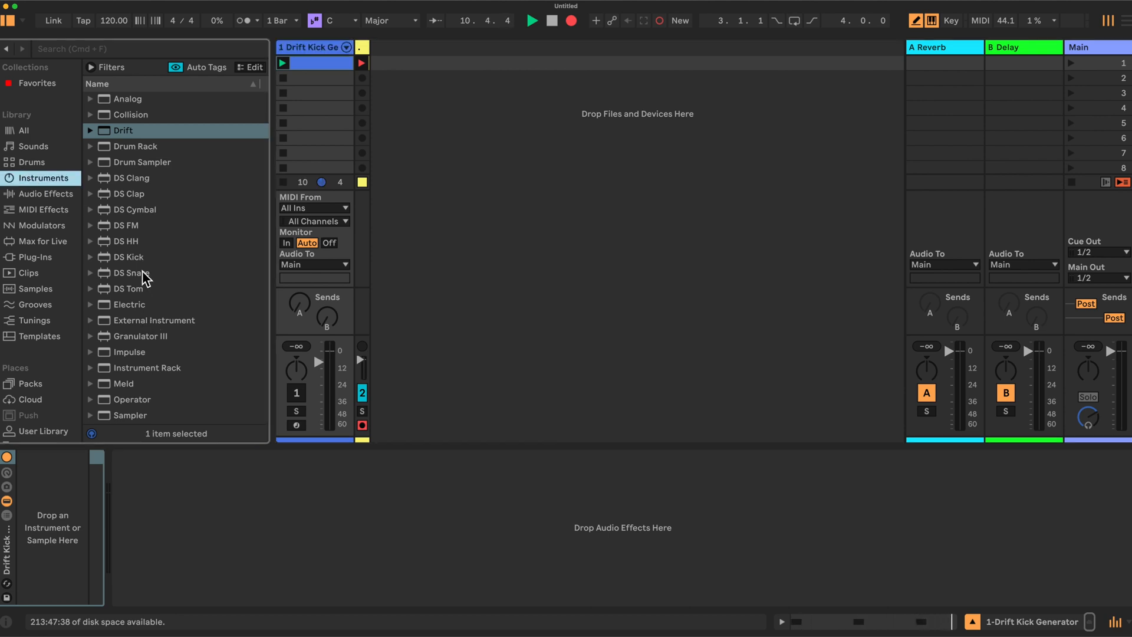
{"action": "left_click", "coordinate": [146, 368]}
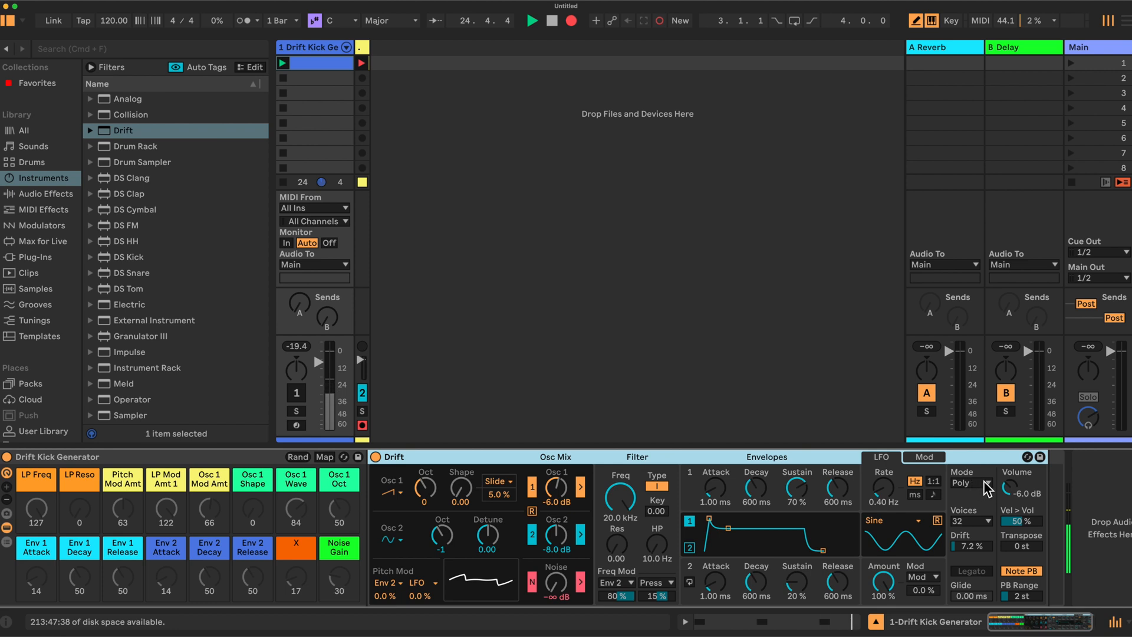
Set Drift's voice Mode to Mono.
{"action": "left_click", "coordinate": [966, 483]}
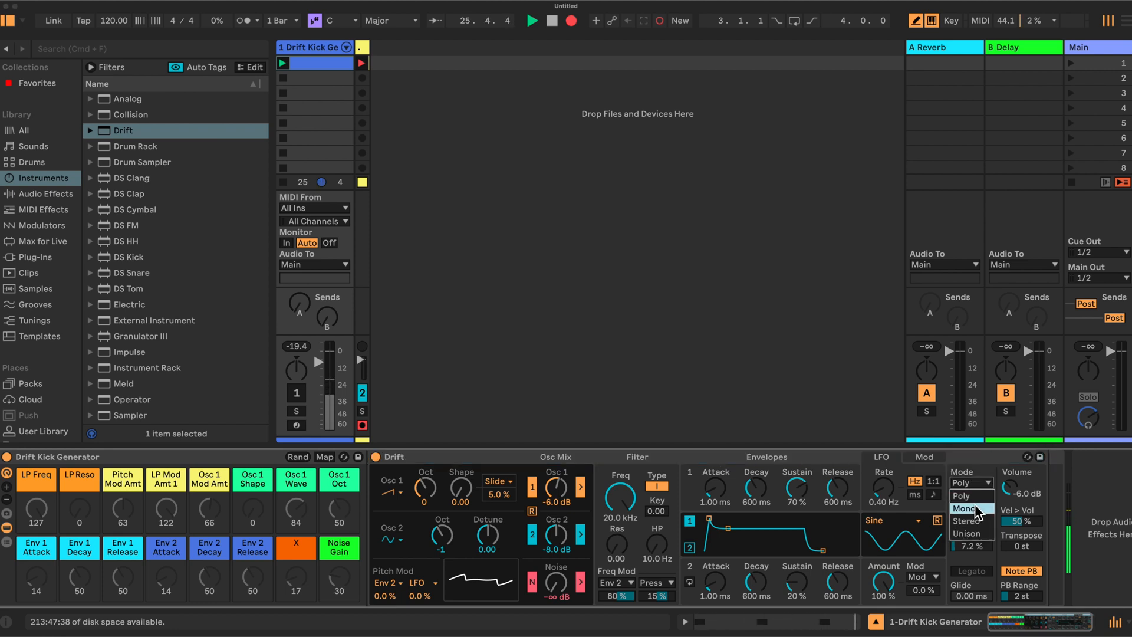
{"action": "left_click", "coordinate": [963, 509]}
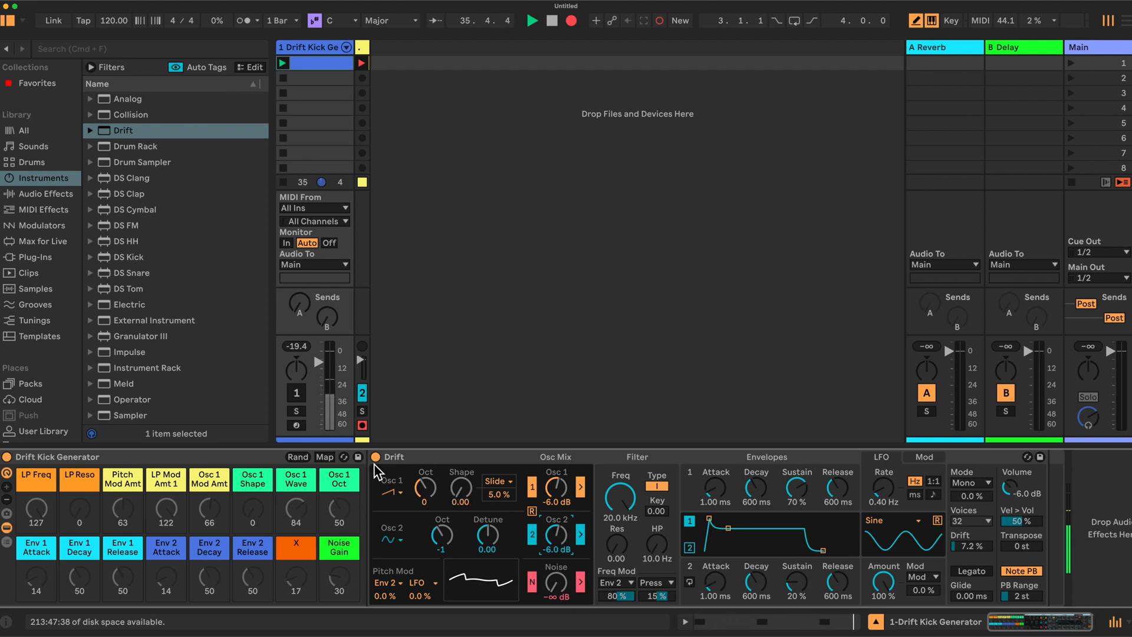
Enter Map mode and assign Osc 1 shape mod amount and Osc 1 Shape to their macros.
{"action": "left_click", "coordinate": [324, 456]}
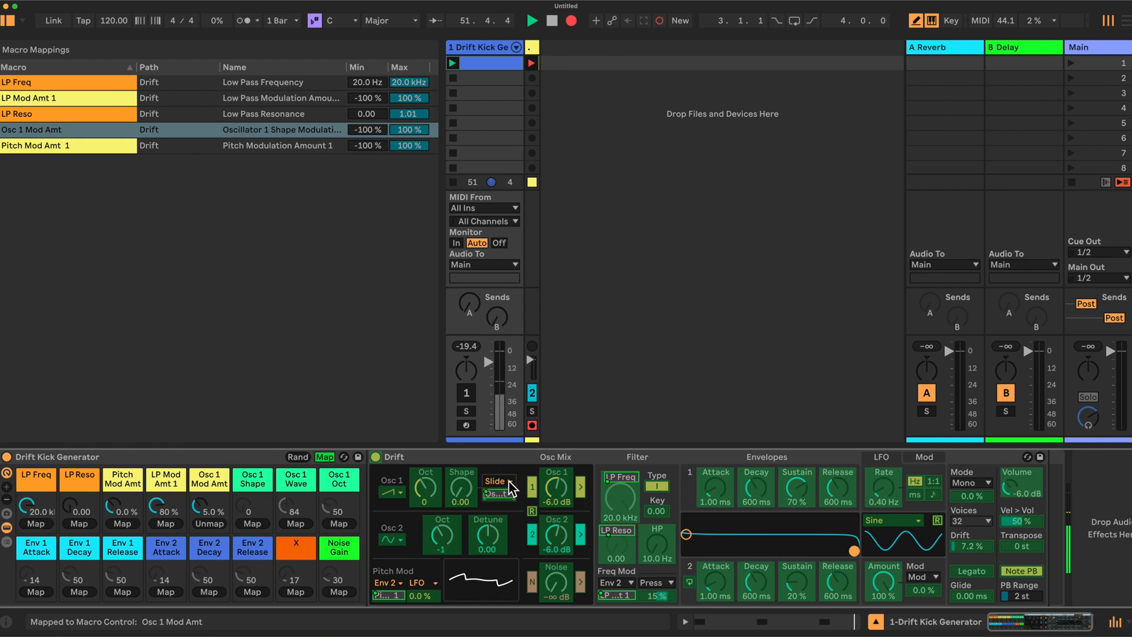
{"action": "left_click", "coordinate": [498, 481]}
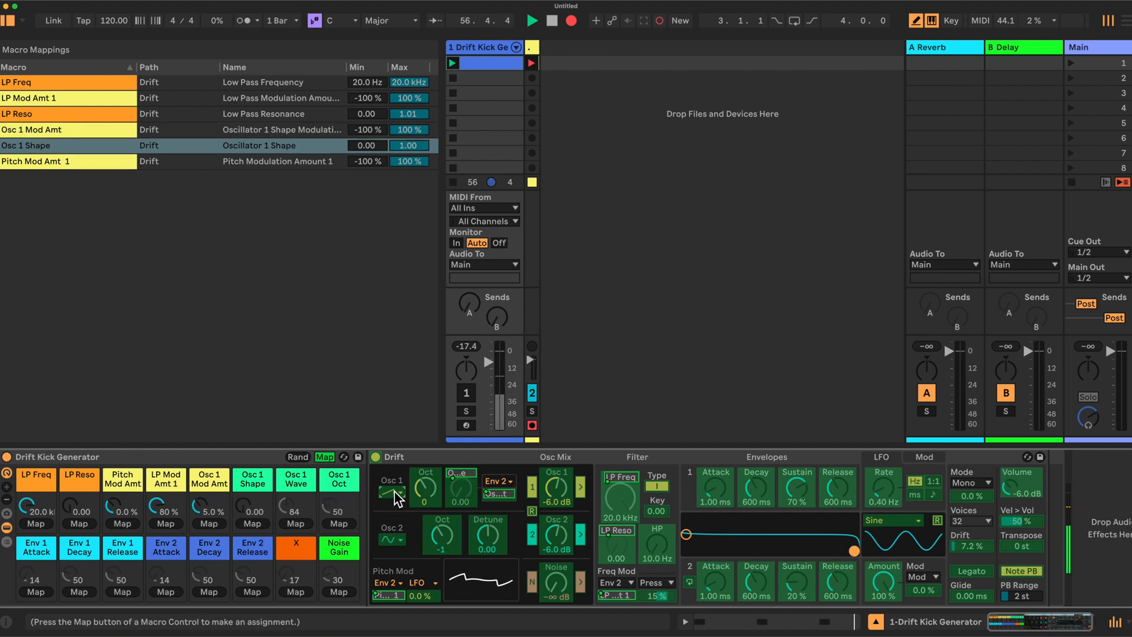
{"action": "left_click", "coordinate": [390, 491]}
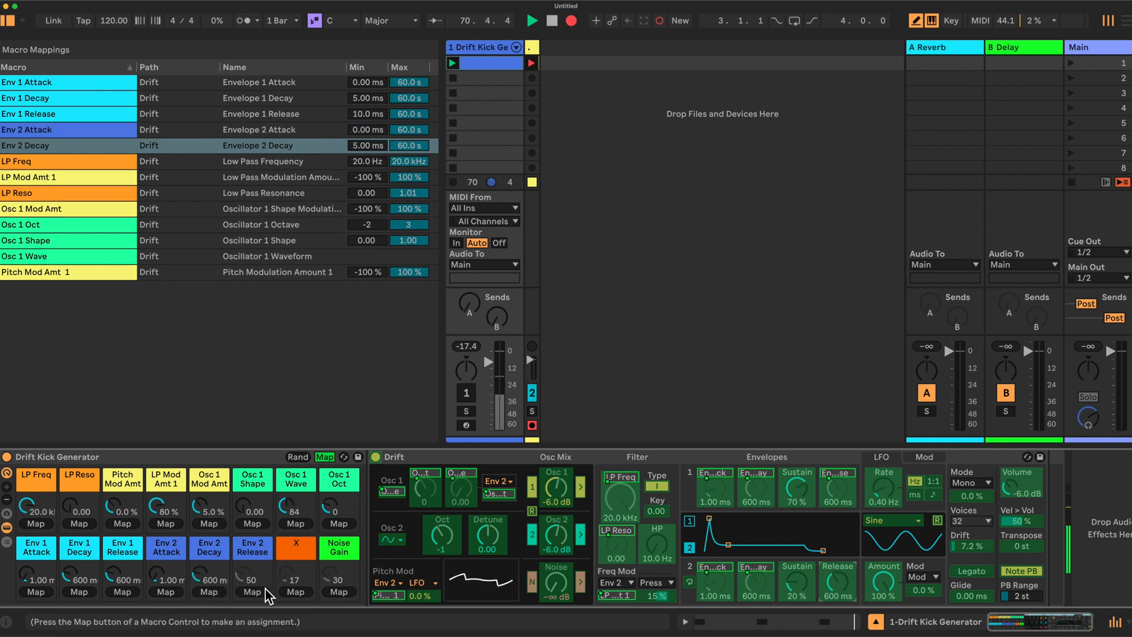
Map Envelope 2 Release to its macro, leaving and re-entering Map mode between assignments.
{"action": "left_click", "coordinate": [323, 456]}
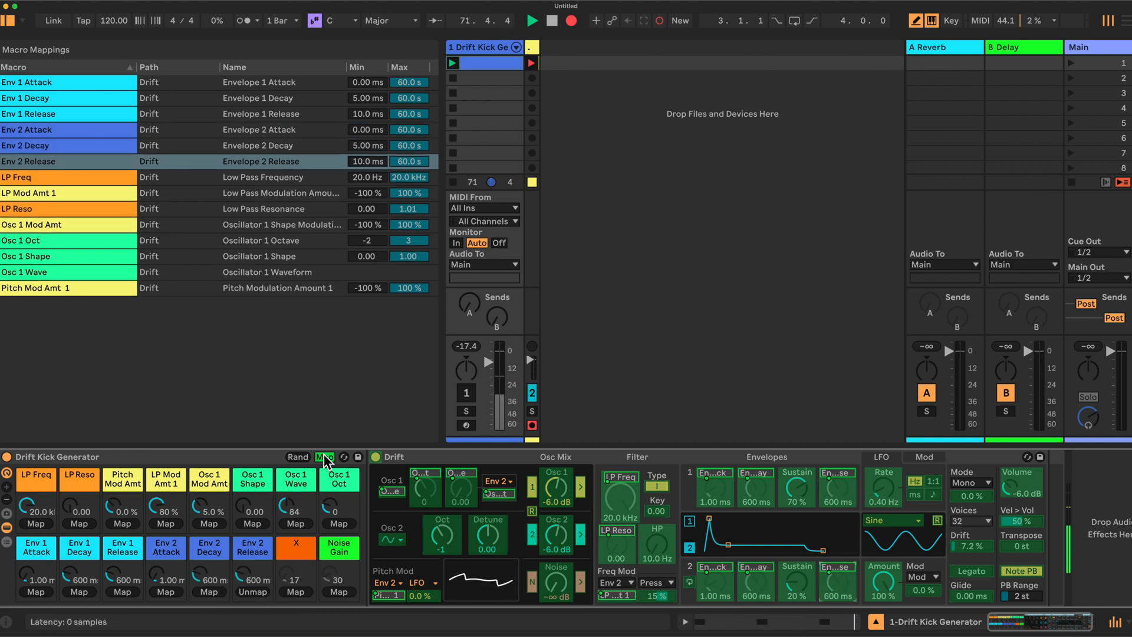
{"action": "left_click", "coordinate": [325, 456]}
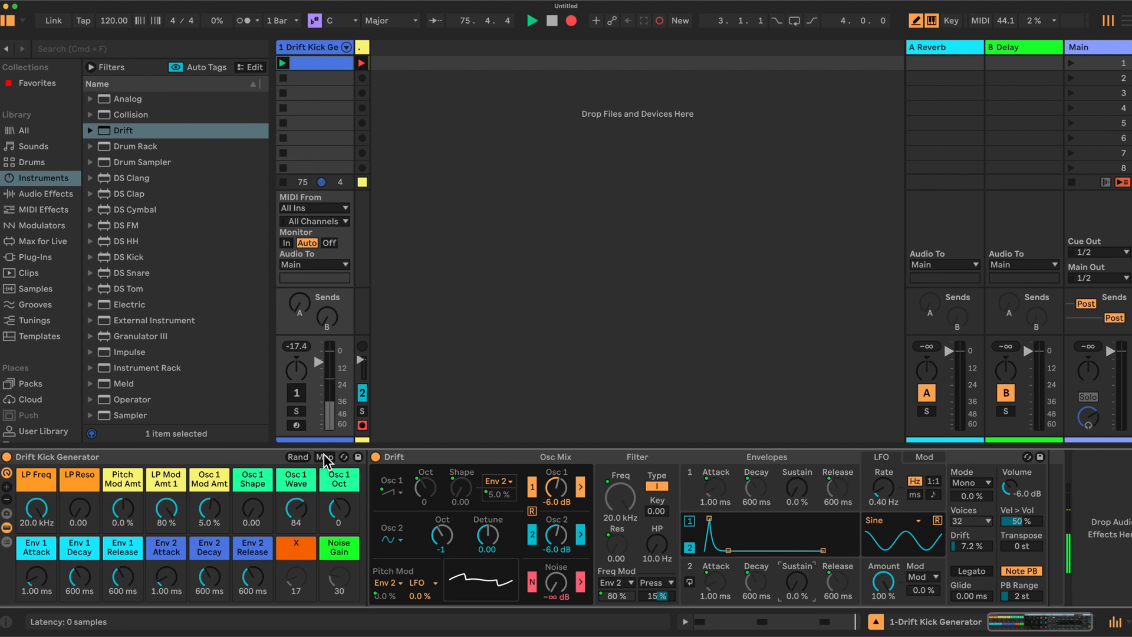
{"action": "left_click", "coordinate": [326, 457]}
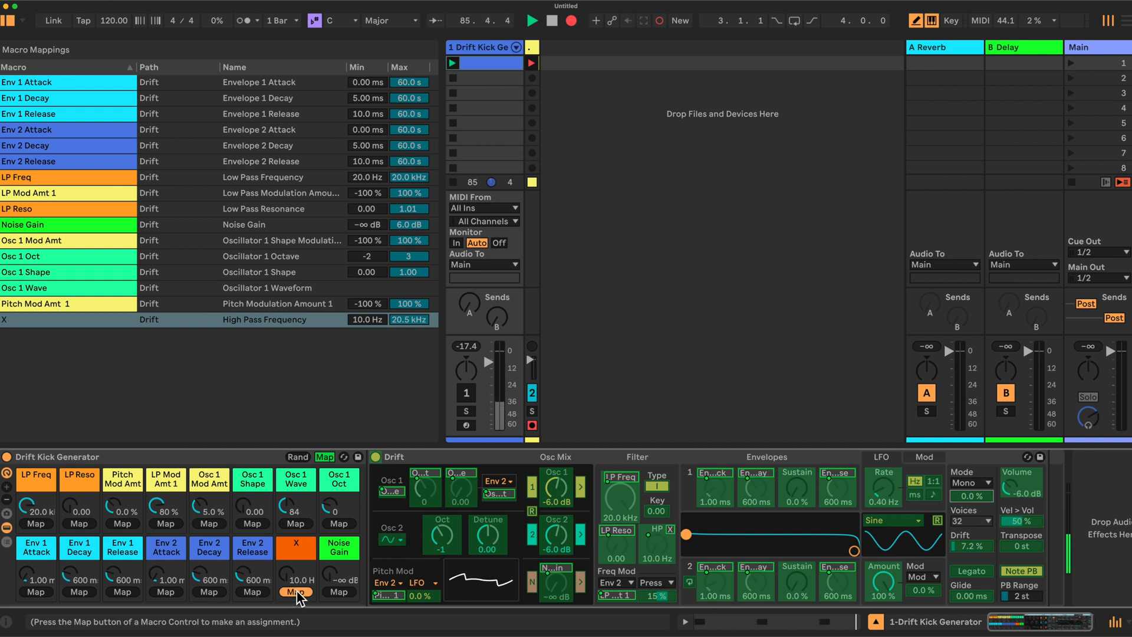
Map Mono Thickness to the X macro and narrow Env 1 Decay/Release and Env 2 Decay ranges for short kicks.
{"action": "left_click", "coordinate": [295, 593]}
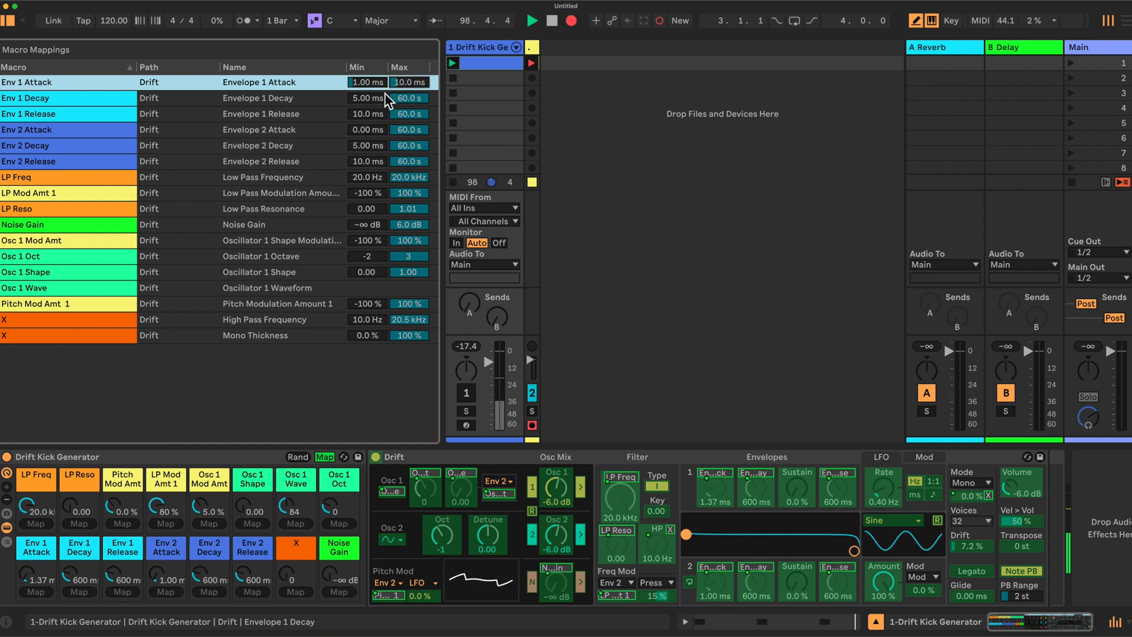
{"action": "left_click", "coordinate": [366, 98]}
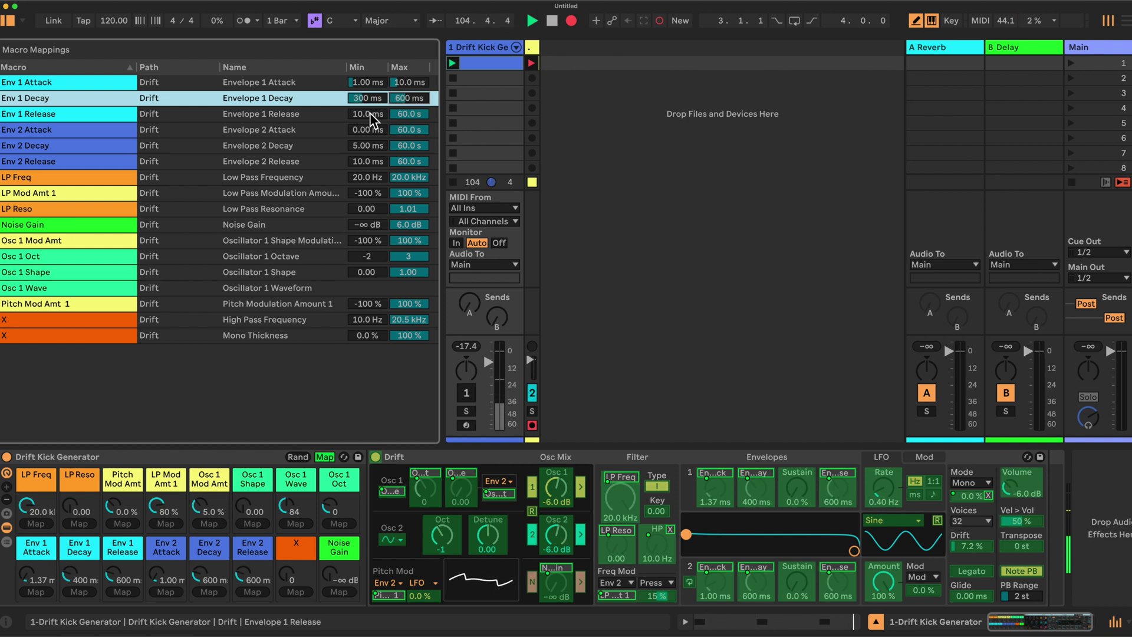
{"action": "left_click", "coordinate": [366, 113]}
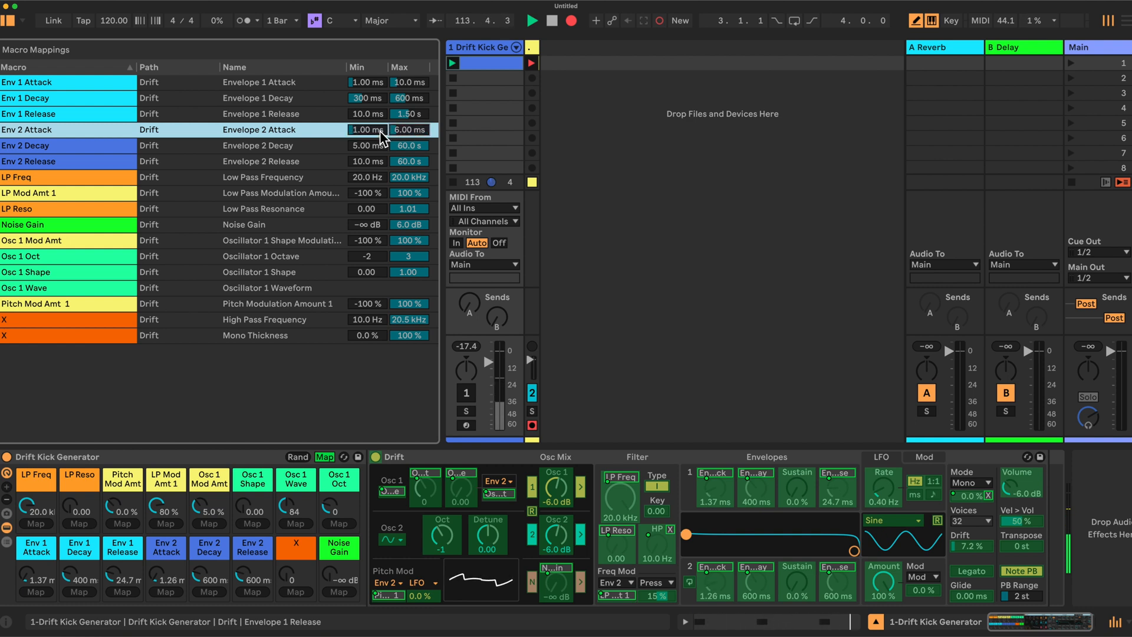
{"action": "left_click", "coordinate": [258, 145]}
{"action": "type", "text": "750"}
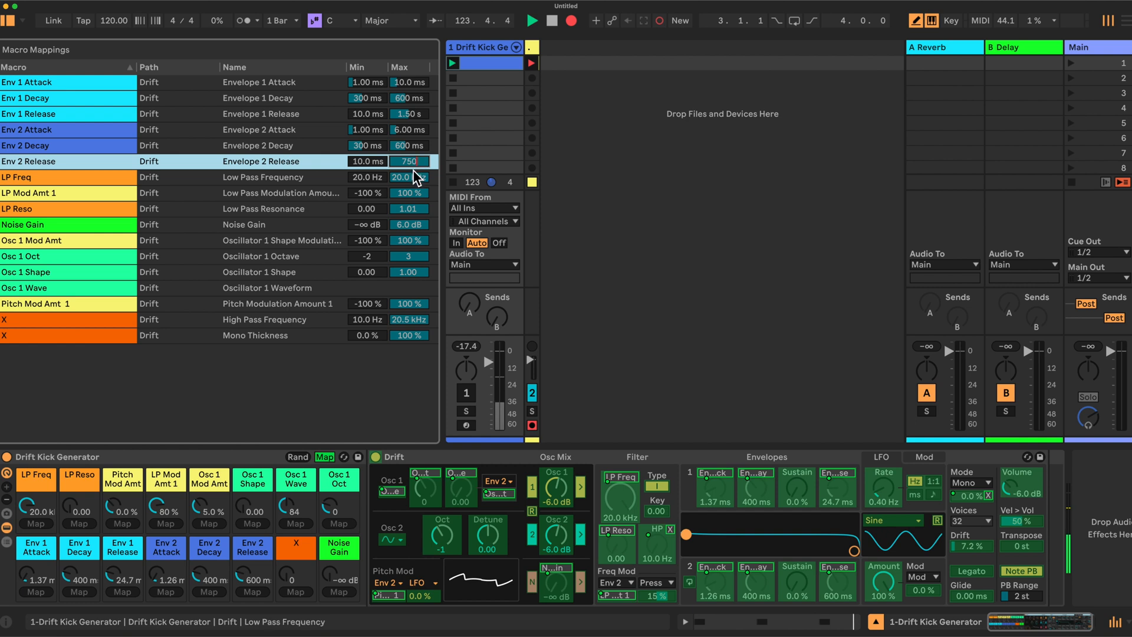
Limit the LP Freq macro to 70–200 Hz and have it also drive Volume from 0 to -6 dB.
{"action": "left_click", "coordinate": [408, 176]}
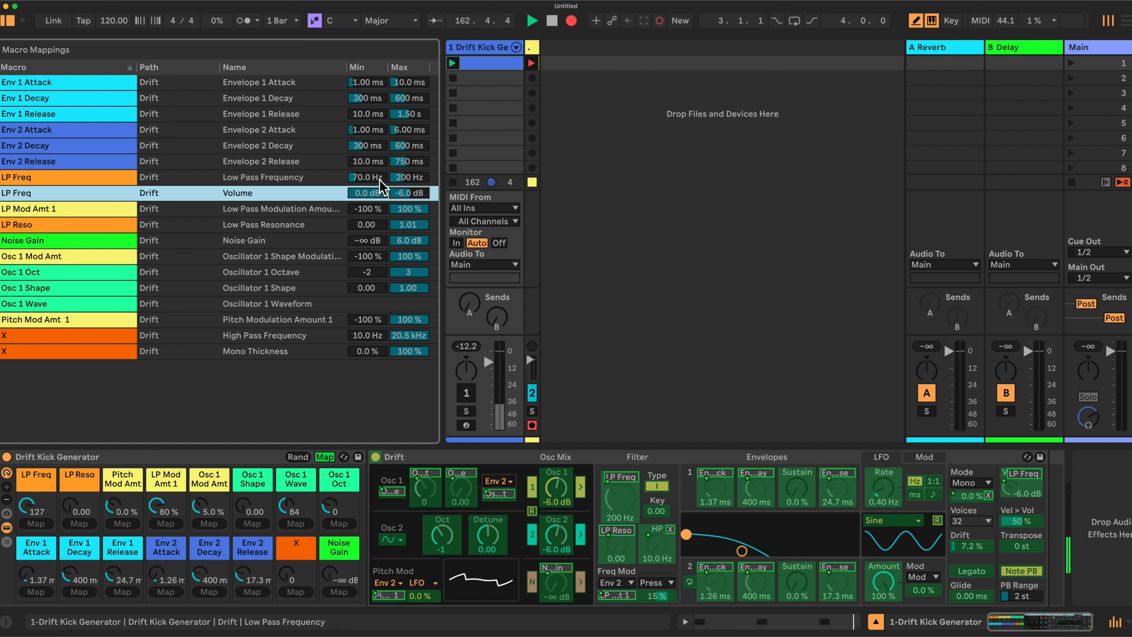
{"action": "mouse_move", "coordinate": [299, 411]}
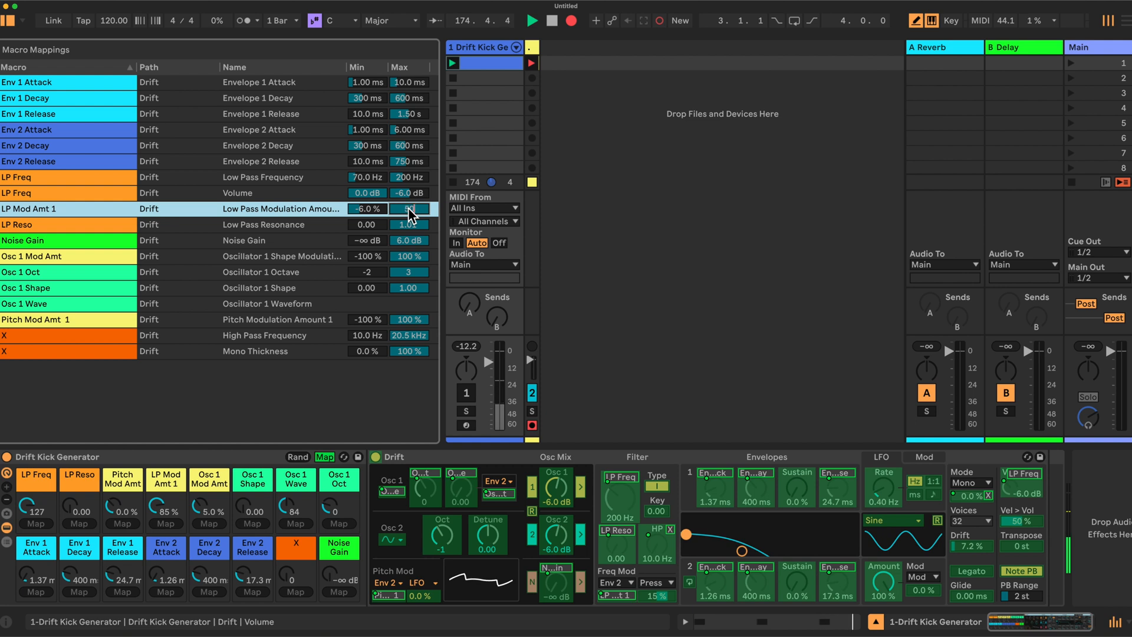
Set LP Mod Amt max 50%, LP Reso min 0.50, Noise Gain max 0.0 dB, and High Pass max 100 Hz.
{"action": "left_click", "coordinate": [409, 208]}
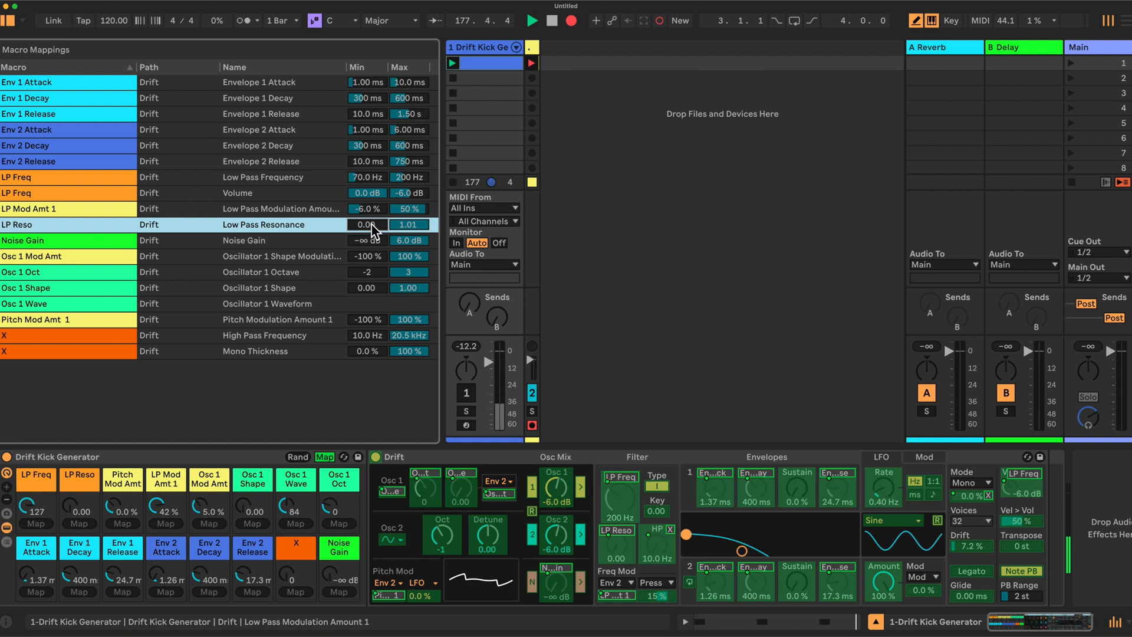
{"action": "left_click_drag", "start_coordinate": [365, 224], "coordinate": [364, 210]}
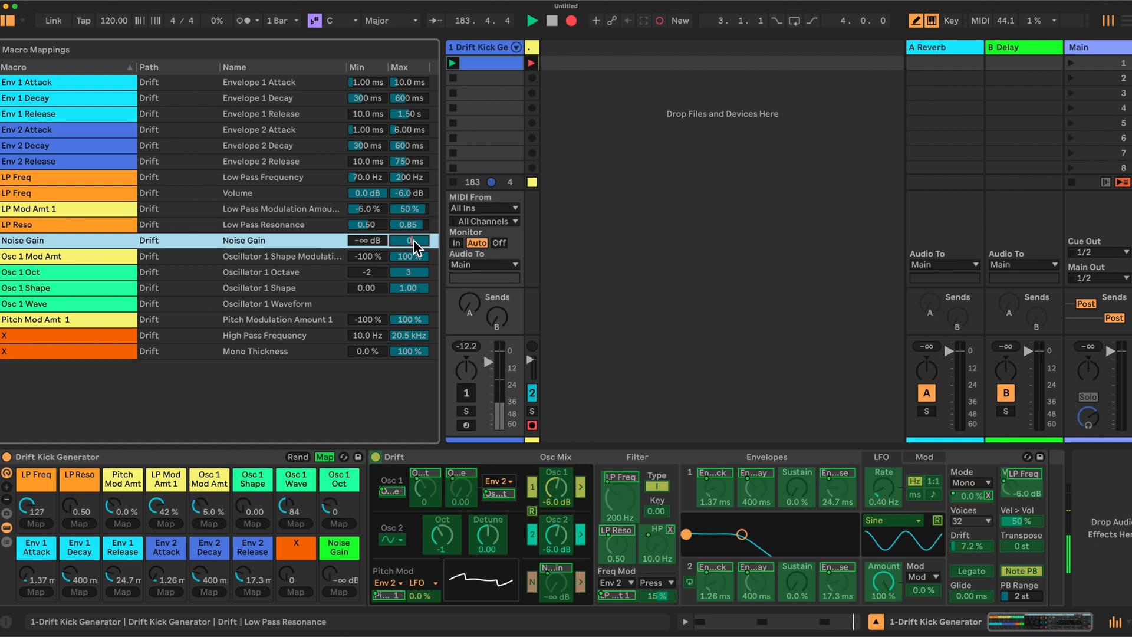
{"action": "left_click", "coordinate": [409, 239]}
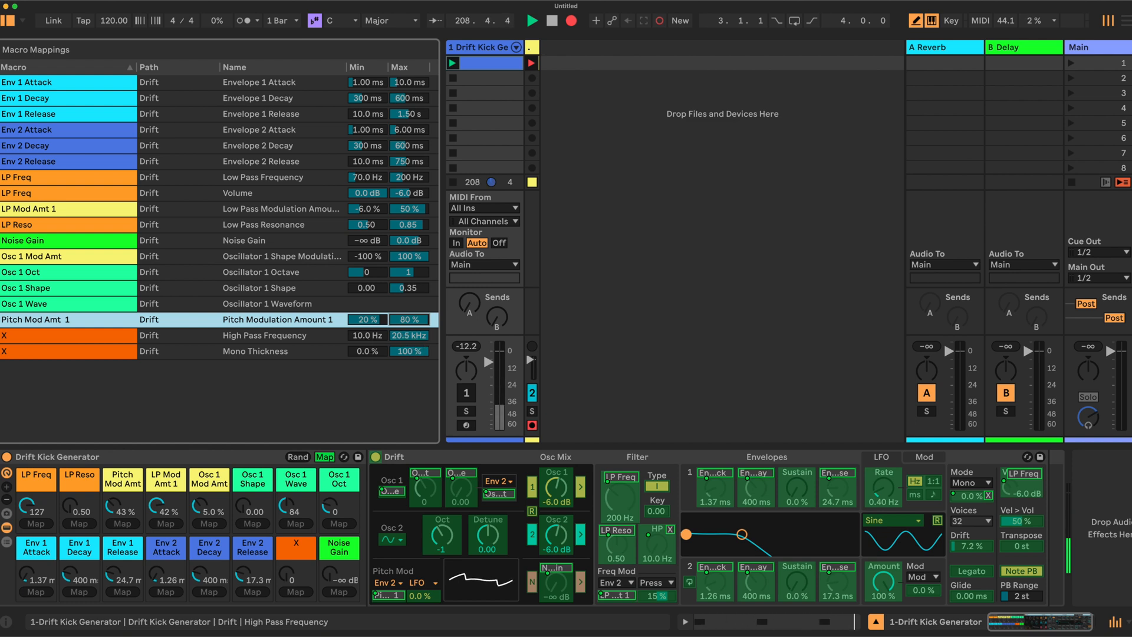
{"action": "left_click", "coordinate": [65, 335]}
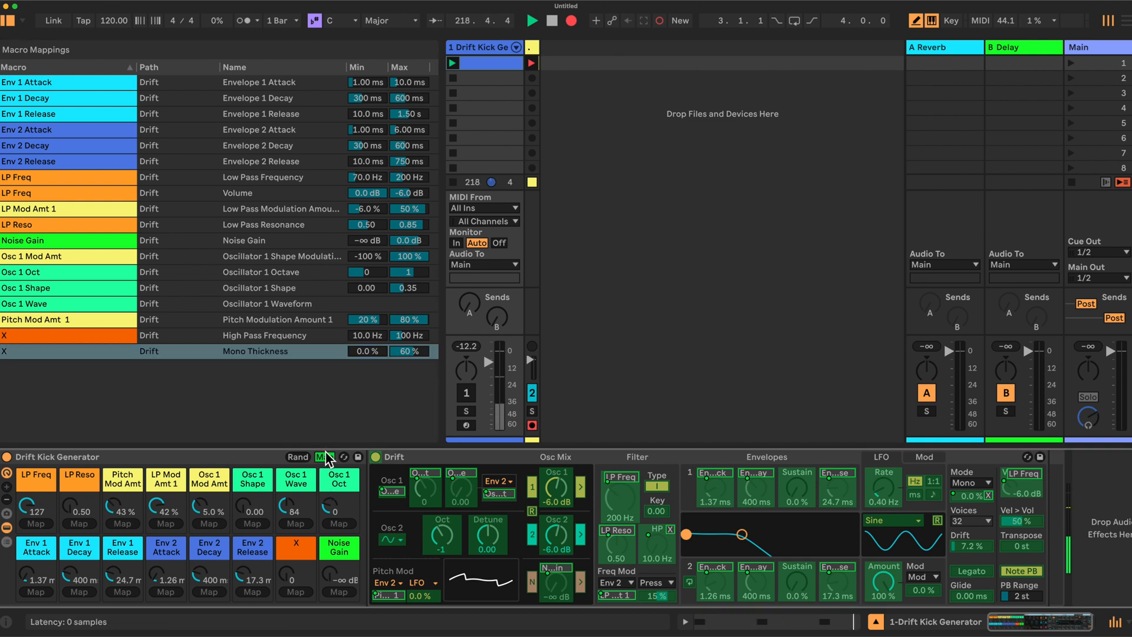
Leave Map mode and hit Rand to generate a new kick from the constrained macro ranges.
{"action": "left_click", "coordinate": [325, 456]}
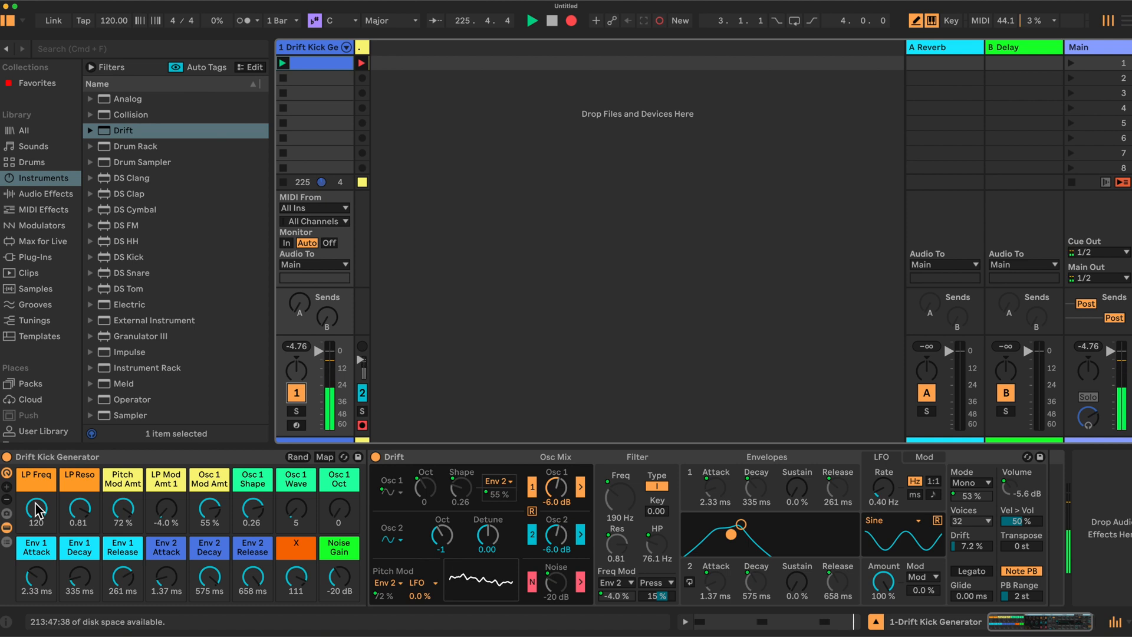
{"action": "left_click", "coordinate": [298, 456]}
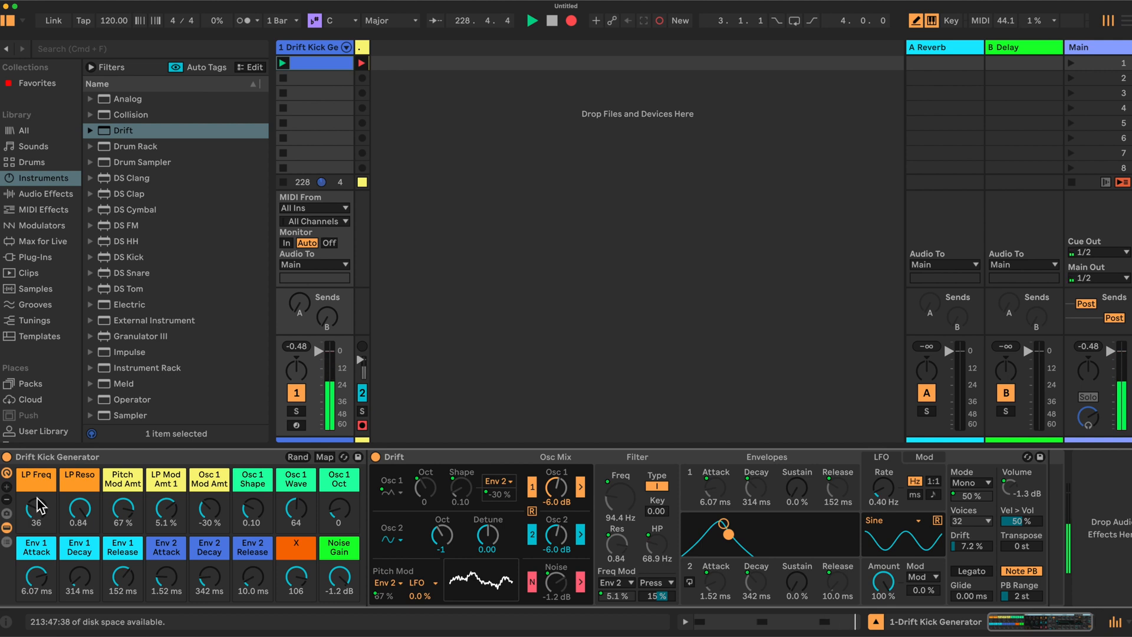
{"action": "mouse_move", "coordinate": [876, 489]}
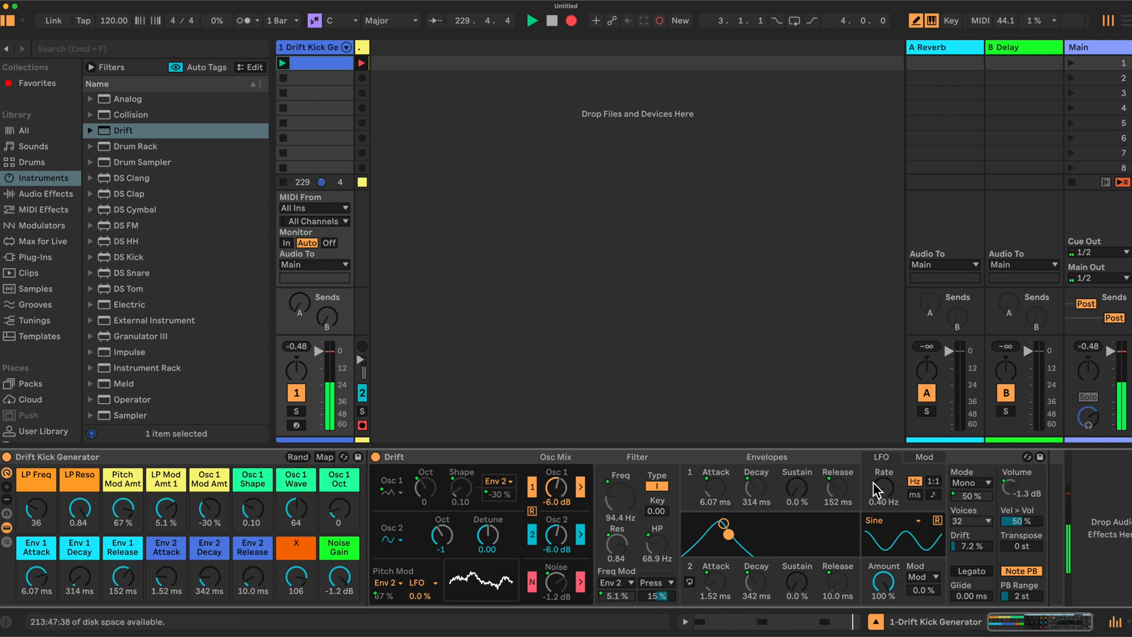